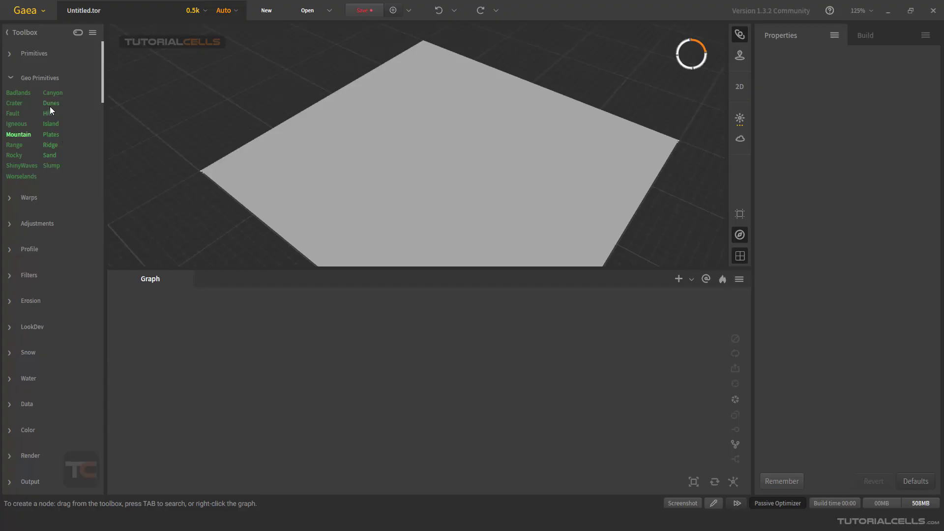
# - Add a Dunes node to the graph, select it, and set build resolution to 1k
pyautogui.moveTo(51, 103); pyautogui.dragTo(435, 341)
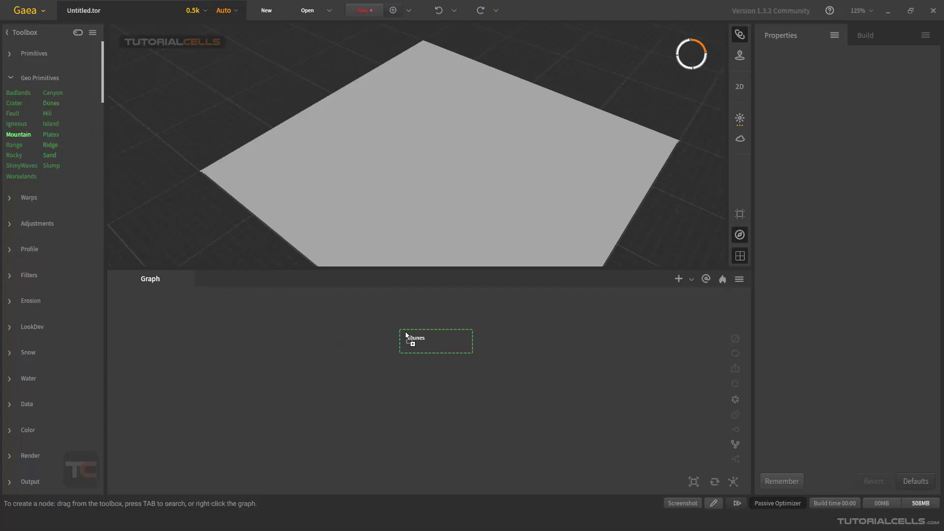
pyautogui.click(435, 341)
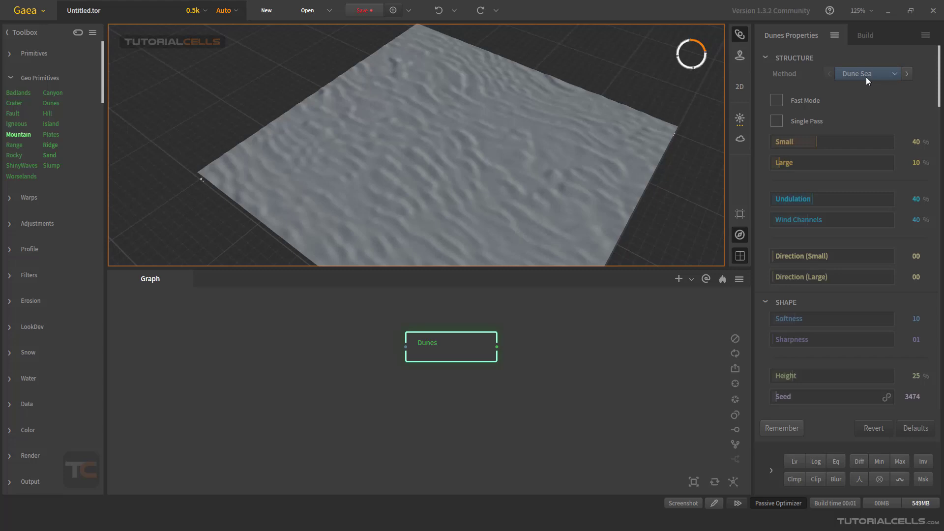
pyautogui.click(193, 11)
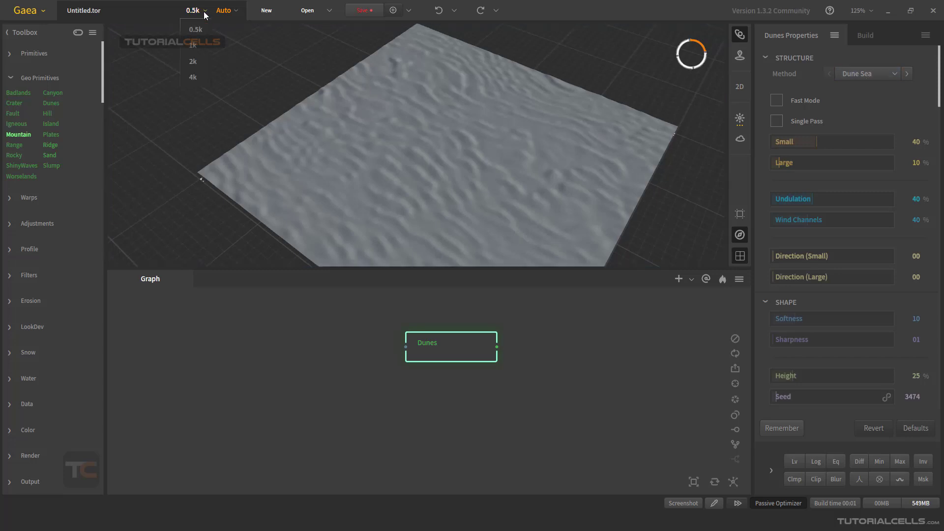
pyautogui.click(193, 45)
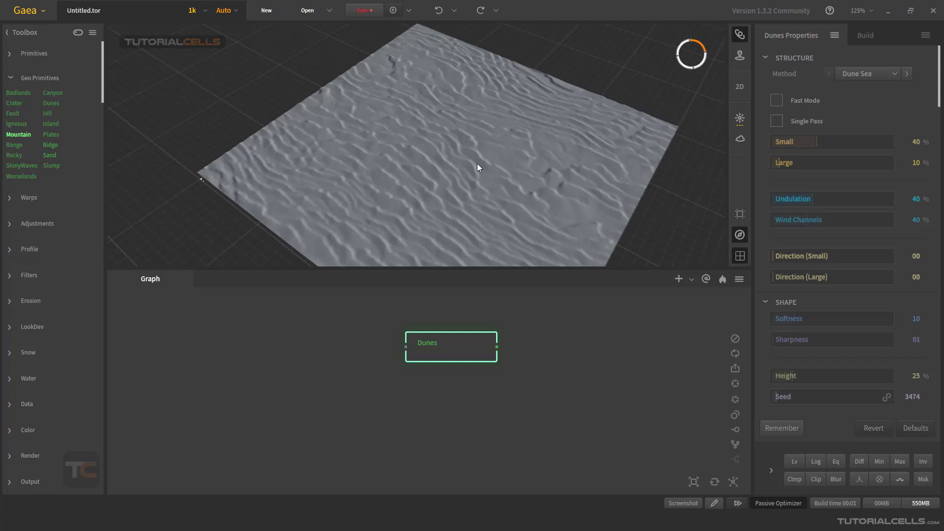
# - Switch the Dunes method to Random Dunes and lower Scale to 18%
pyautogui.click(867, 73)
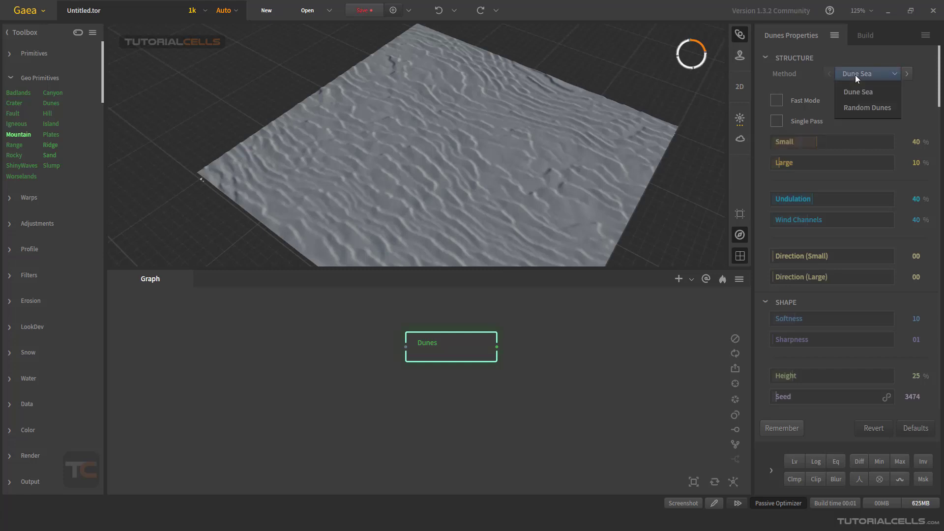
pyautogui.moveTo(867, 107)
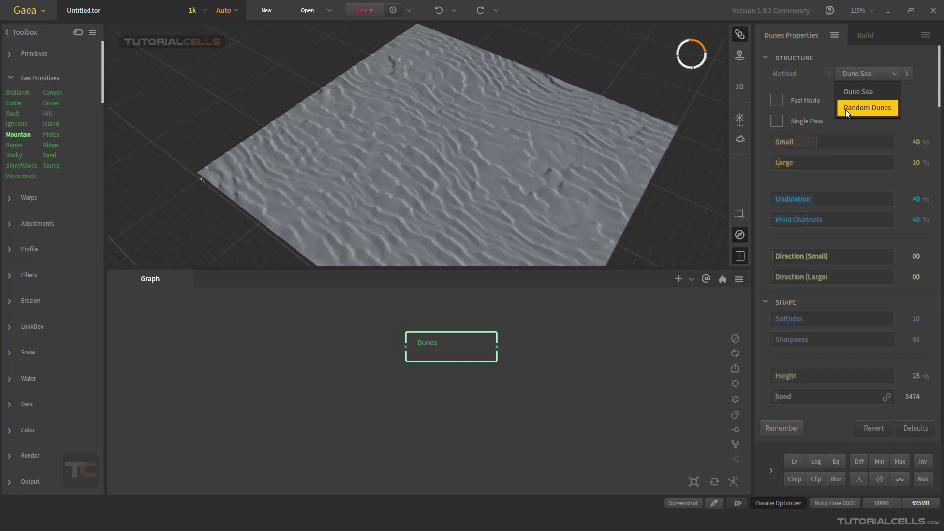
pyautogui.click(866, 107)
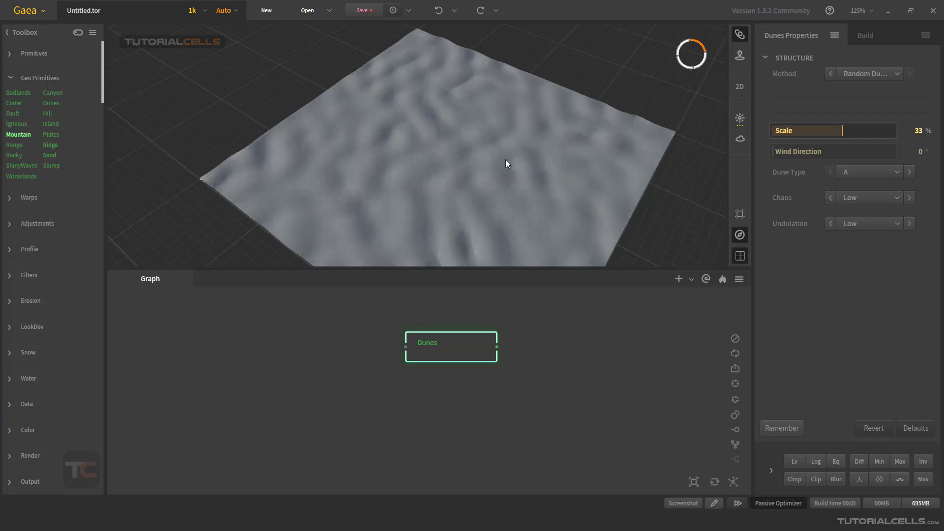
pyautogui.moveTo(843, 131); pyautogui.dragTo(795, 130)
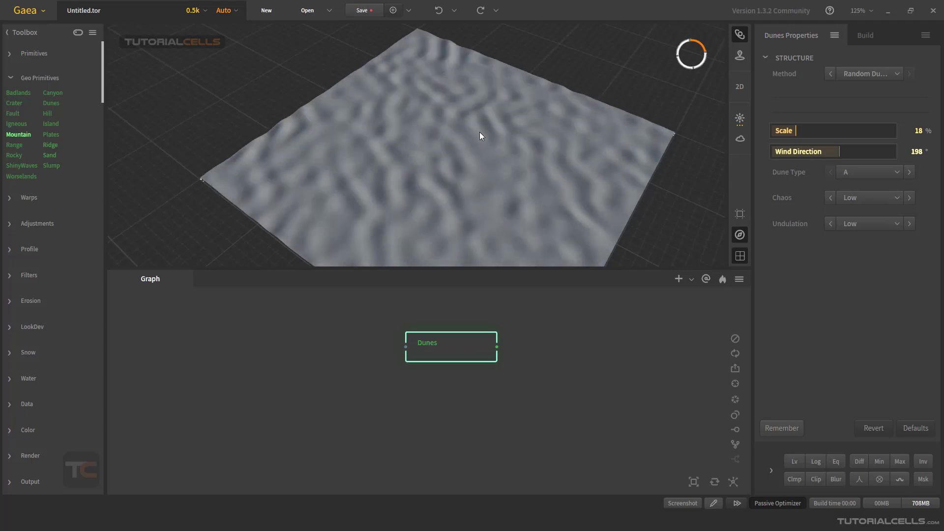
# - Try dune types B, C and D, then return to type A
pyautogui.click(869, 171)
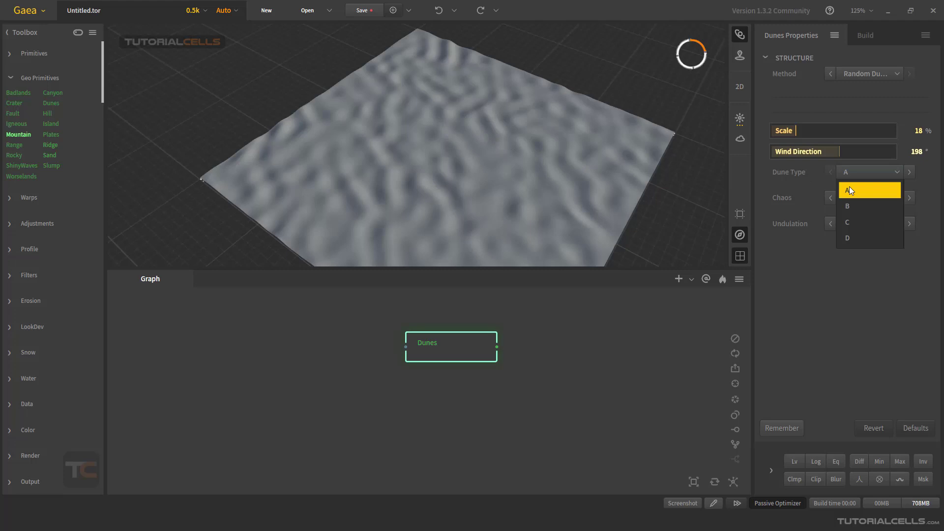
pyautogui.click(847, 205)
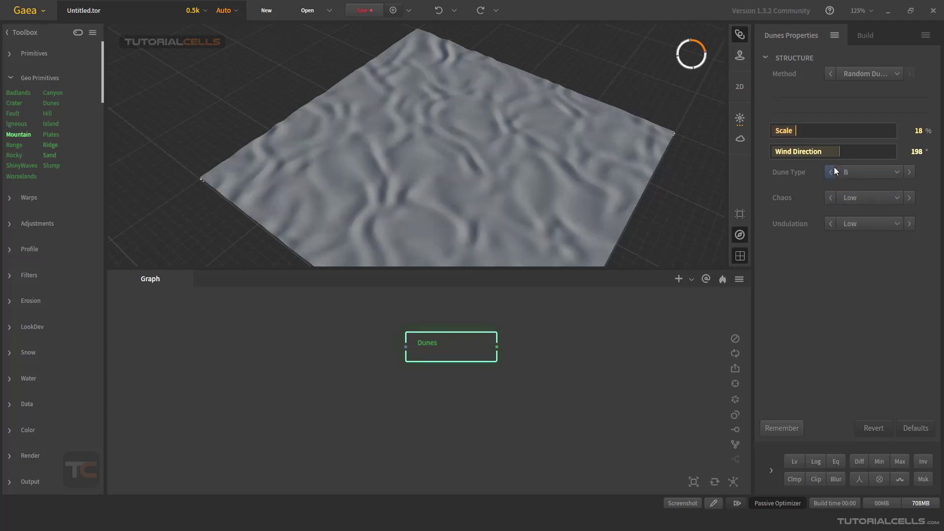
pyautogui.click(867, 172)
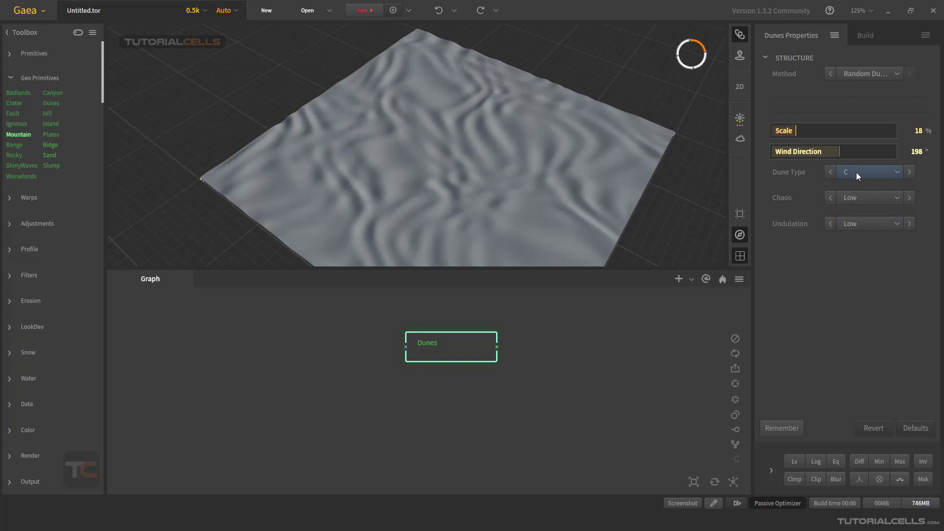
pyautogui.click(908, 172)
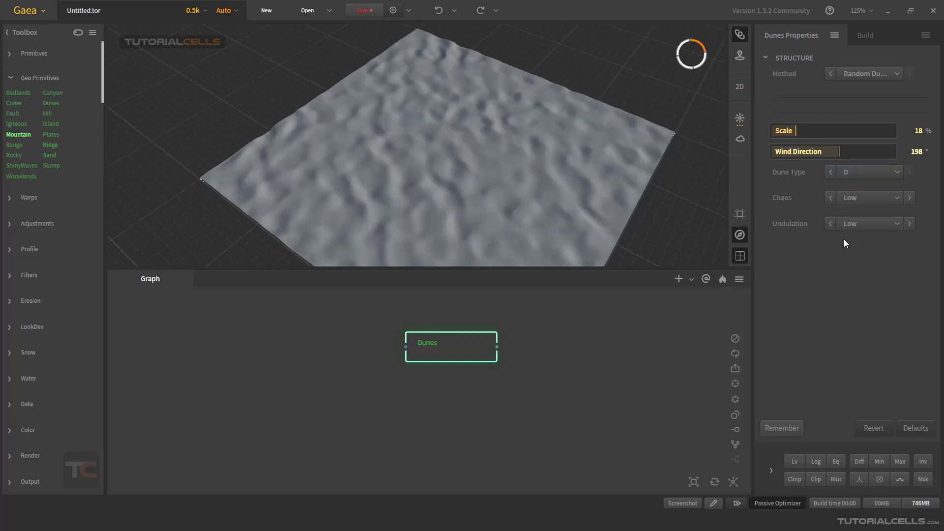
pyautogui.click(830, 171)
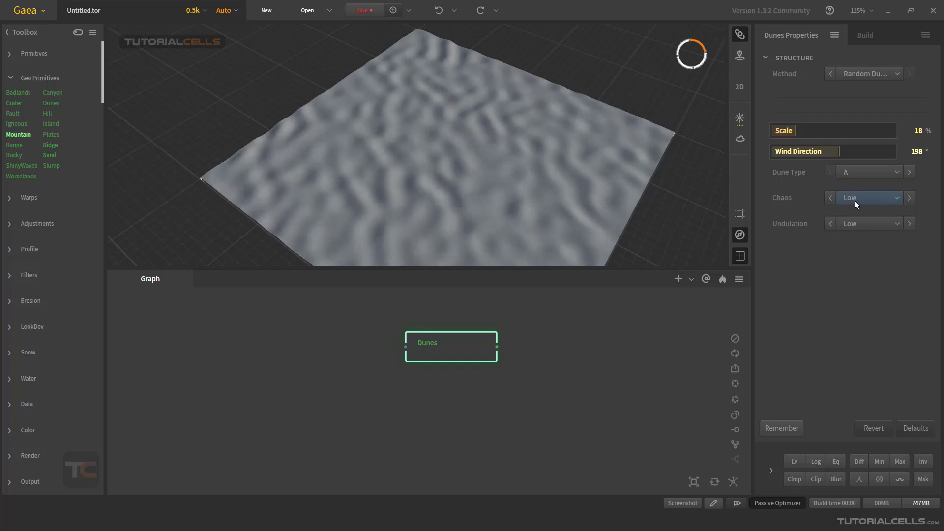
# - Raise chaos to High then turn it off, and set undulation to high
pyautogui.click(869, 197)
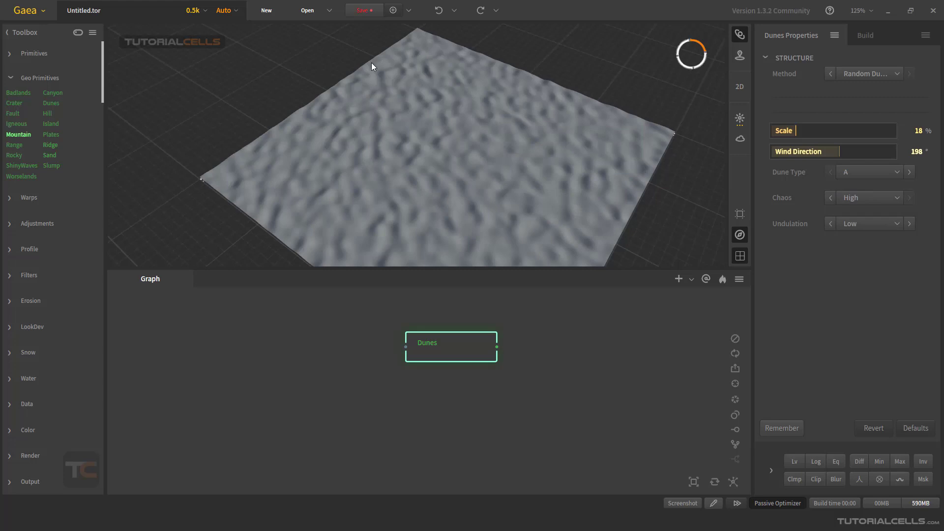
pyautogui.click(868, 197)
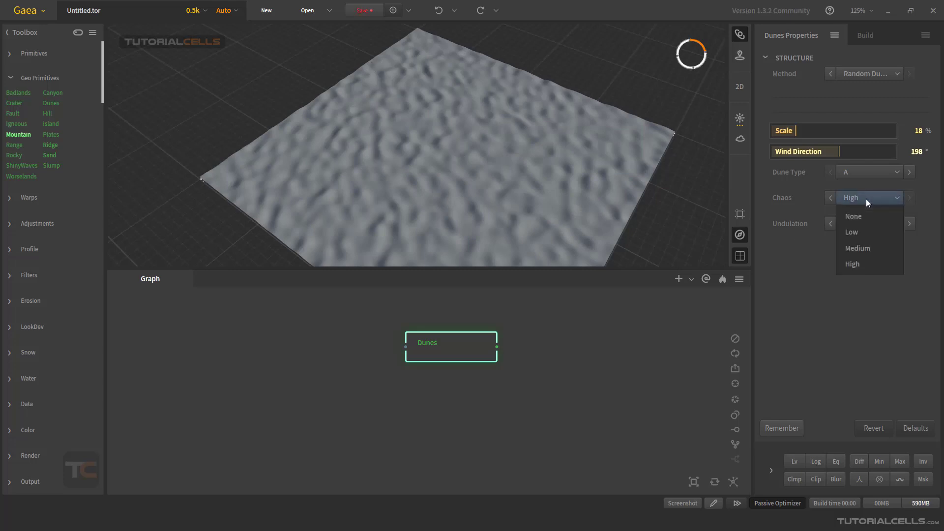
pyautogui.click(852, 216)
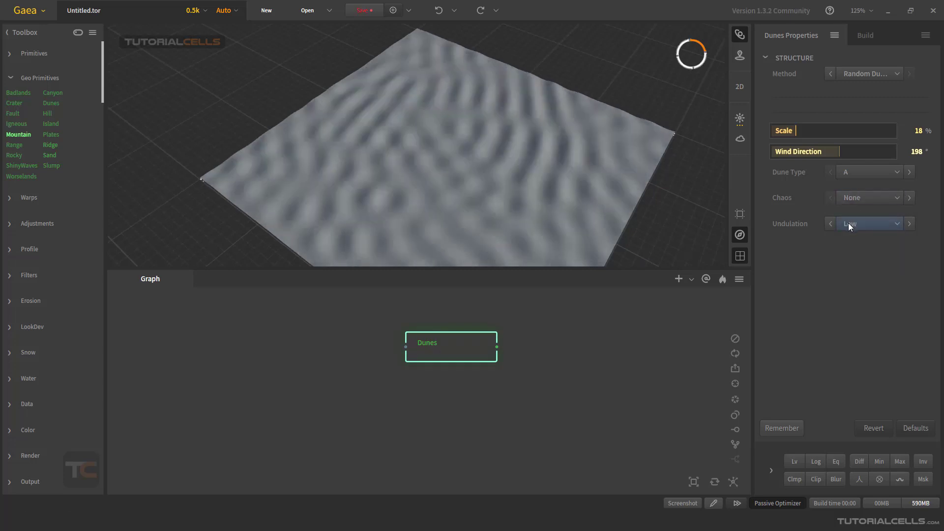
pyautogui.click(868, 223)
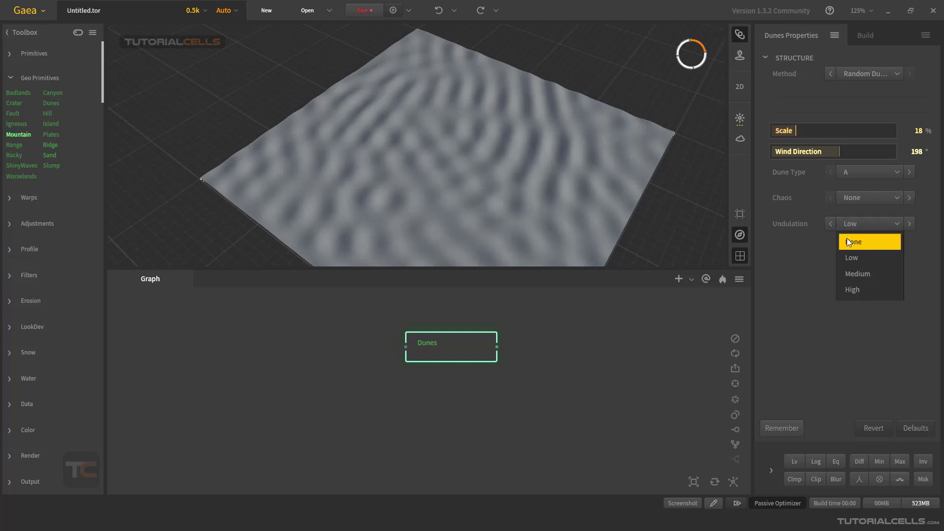
pyautogui.click(853, 289)
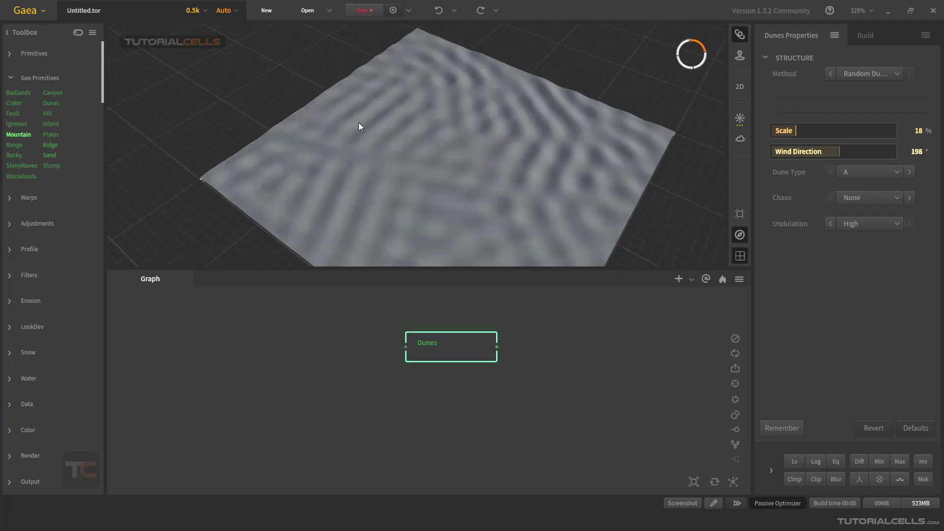
pyautogui.moveTo(477, 163)
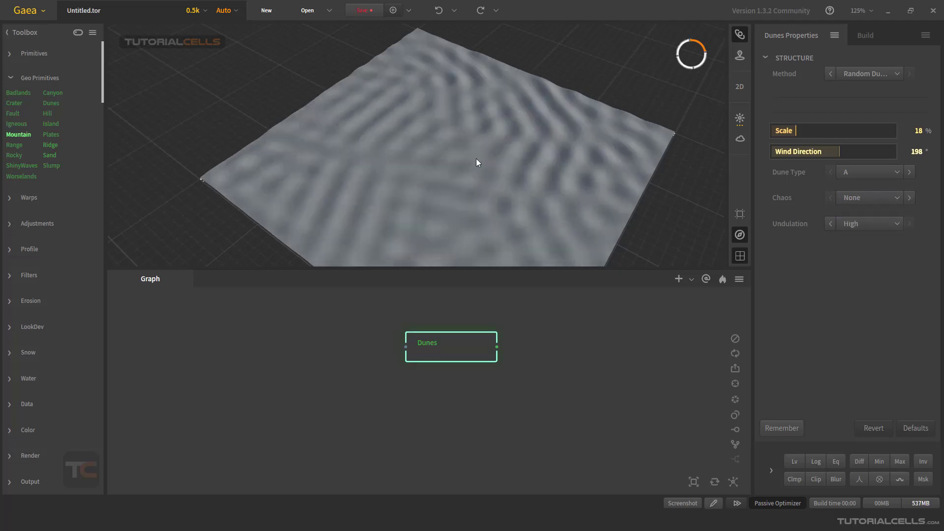
# - Set the Dunes method to Dune Sea and try Fast Mode, leaving it off
pyautogui.click(868, 73)
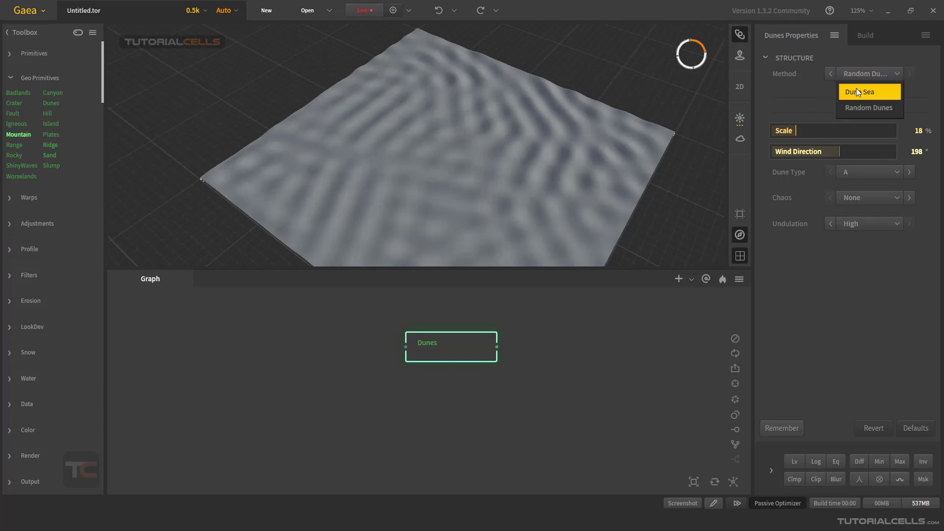
pyautogui.click(861, 91)
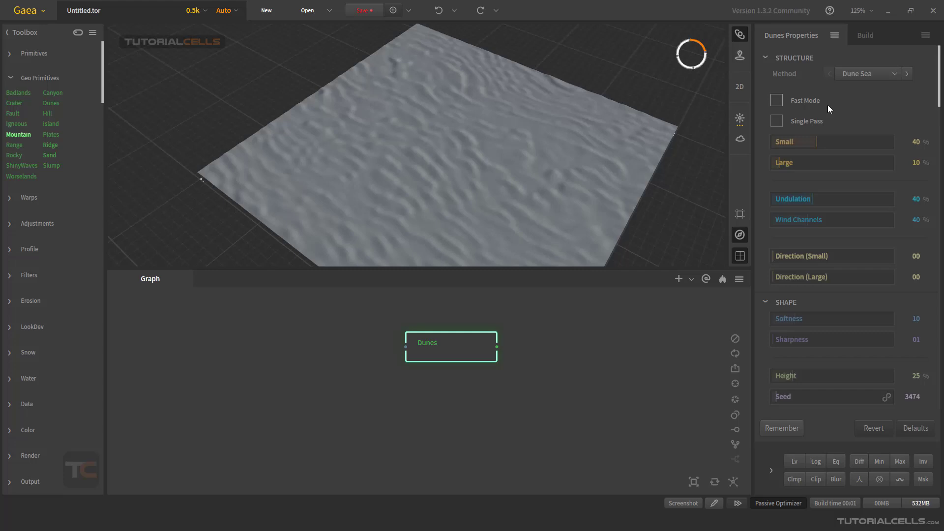
pyautogui.click(777, 100)
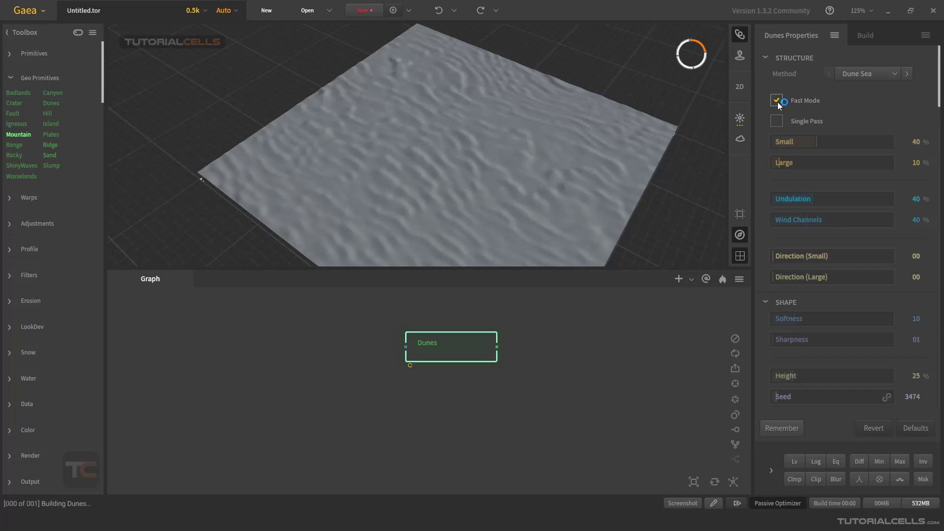
pyautogui.click(777, 99)
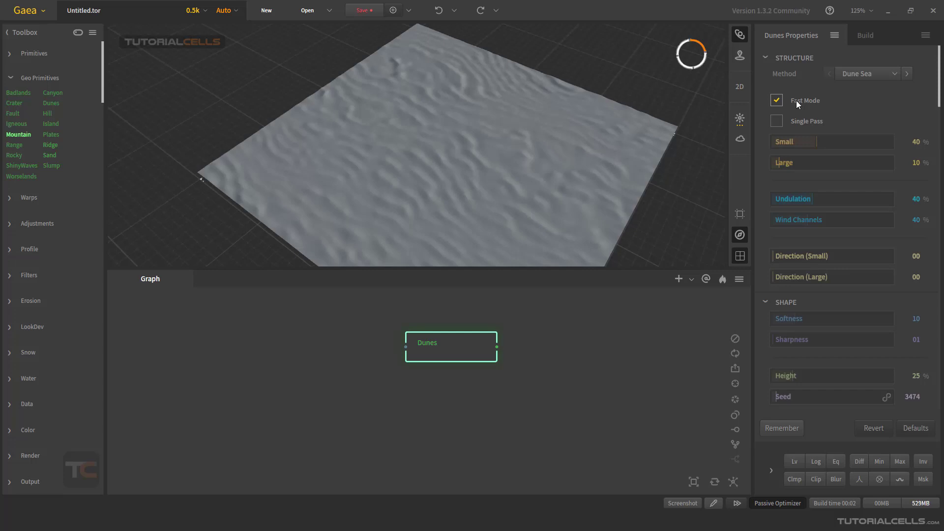
pyautogui.moveTo(796, 104)
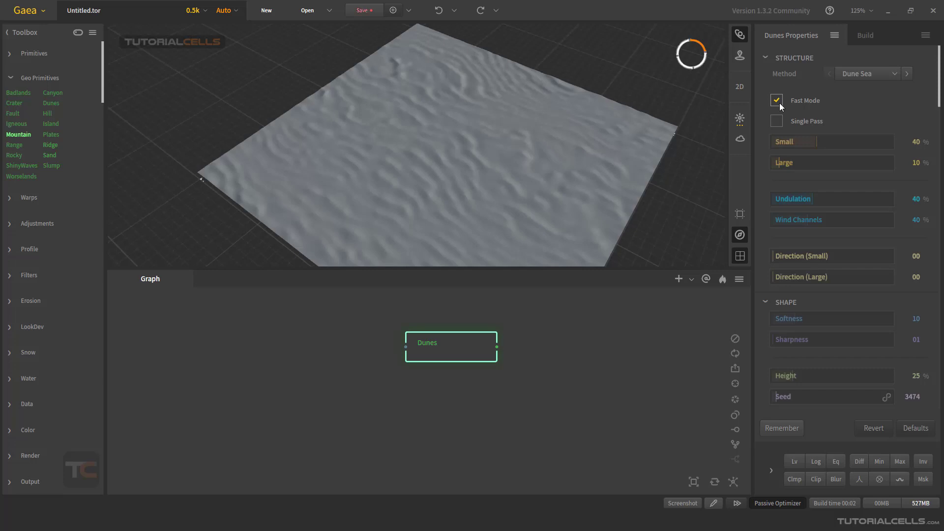
pyautogui.moveTo(817, 107)
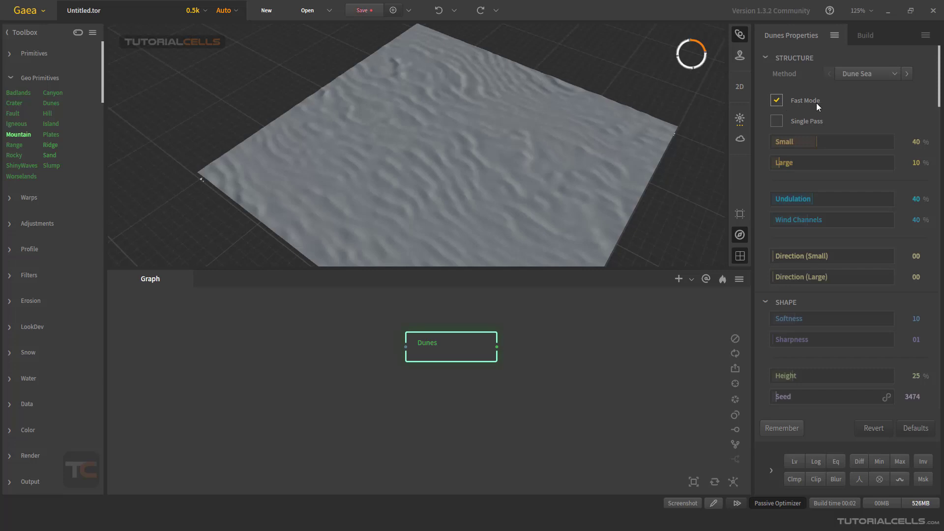
pyautogui.click(776, 100)
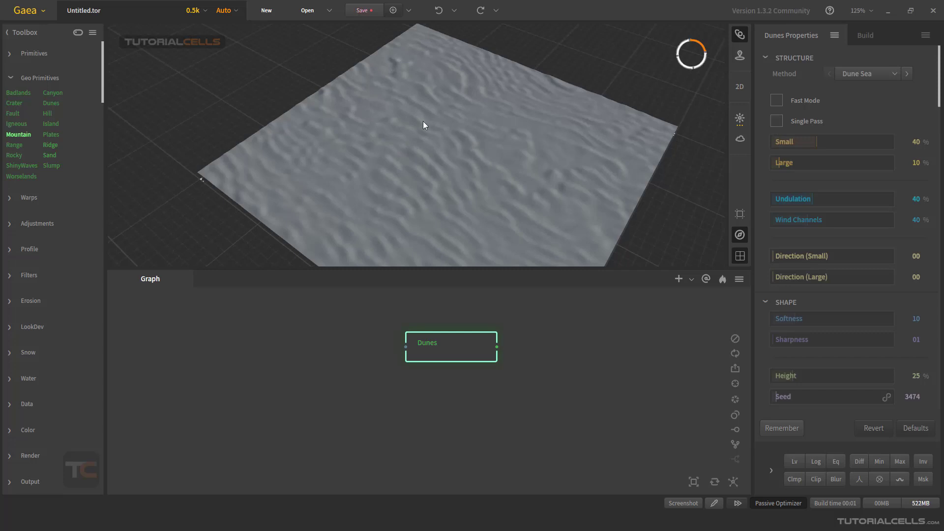
pyautogui.moveTo(516, 254)
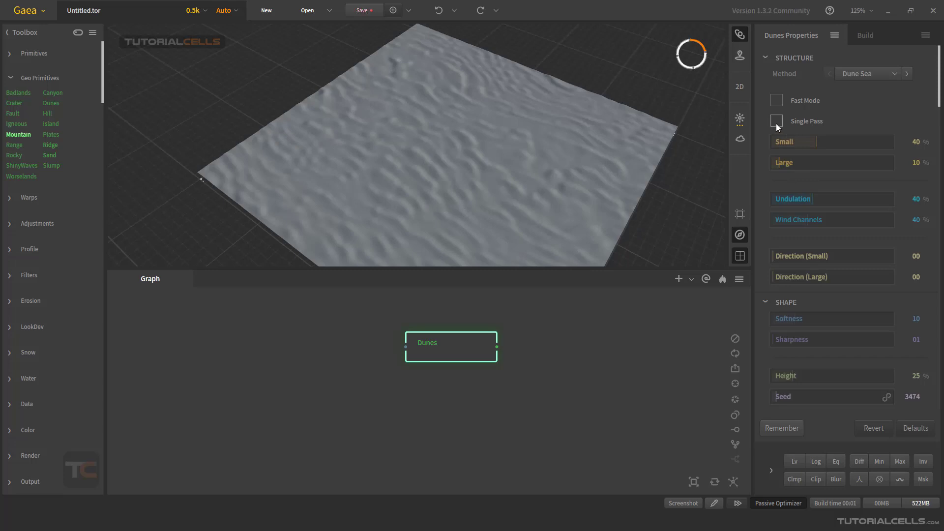
# - Toggle Single Pass on and back off, then adjust the Small dunes amount
pyautogui.click(776, 121)
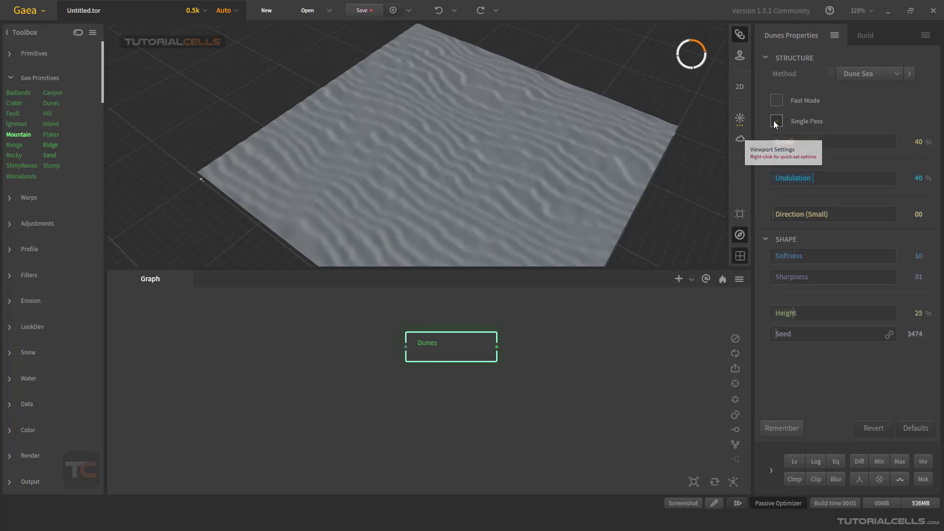
pyautogui.click(776, 121)
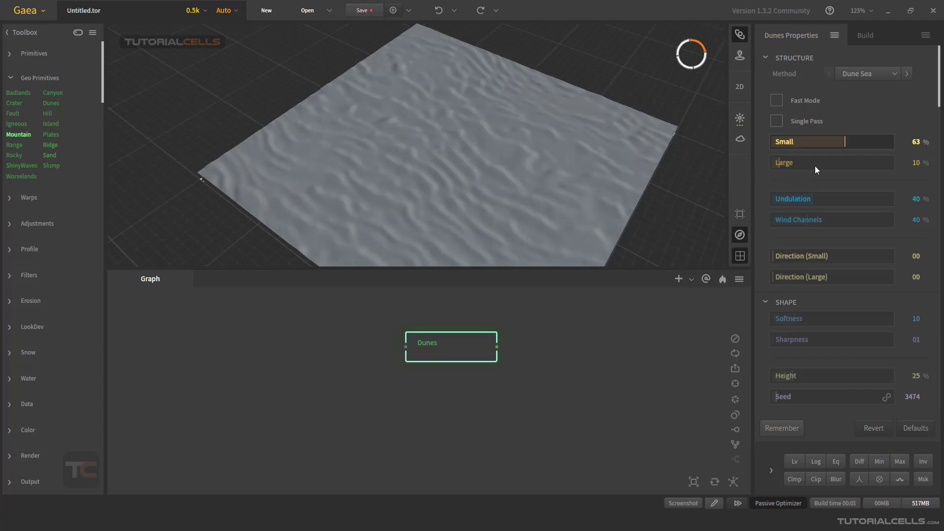
pyautogui.moveTo(795, 163); pyautogui.dragTo(849, 163)
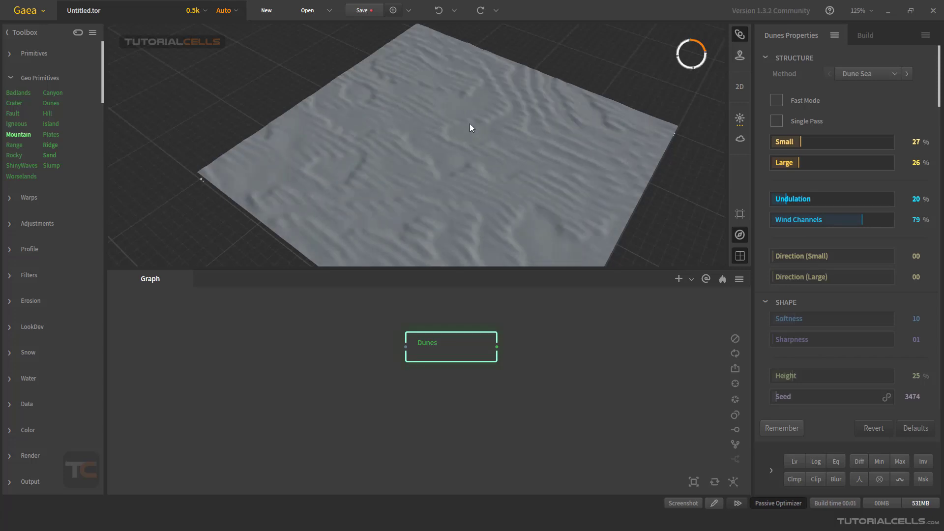
pyautogui.moveTo(740, 235)
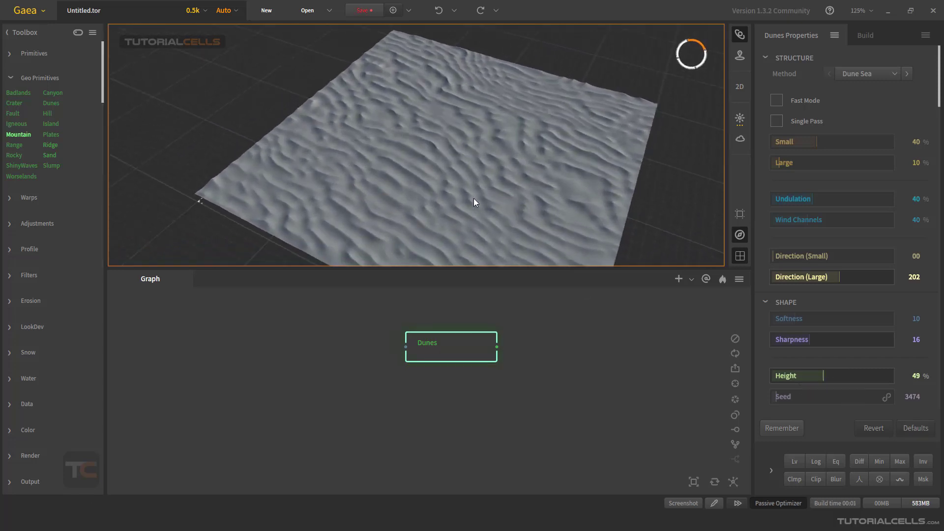
# - Randomize the seed three times to 125939 and nudge the Dunes node up-left
pyautogui.click(888, 399)
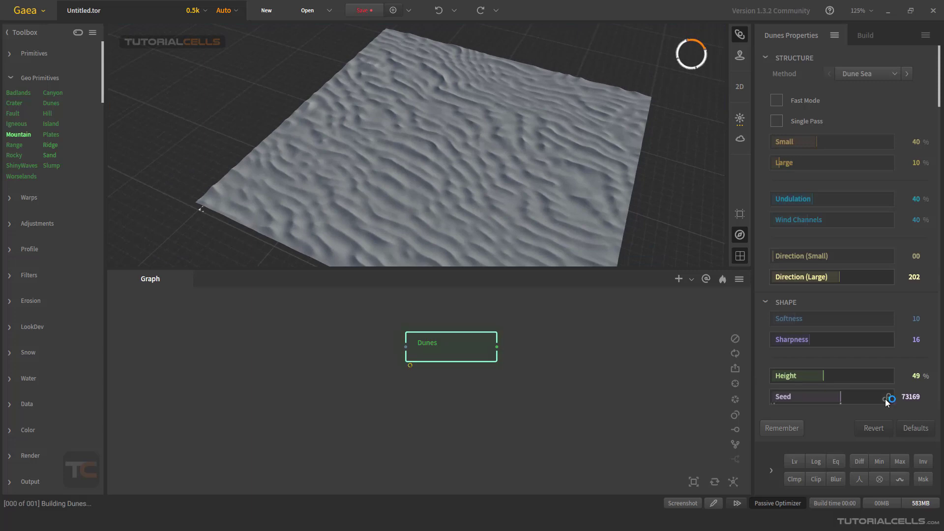
pyautogui.click(890, 397)
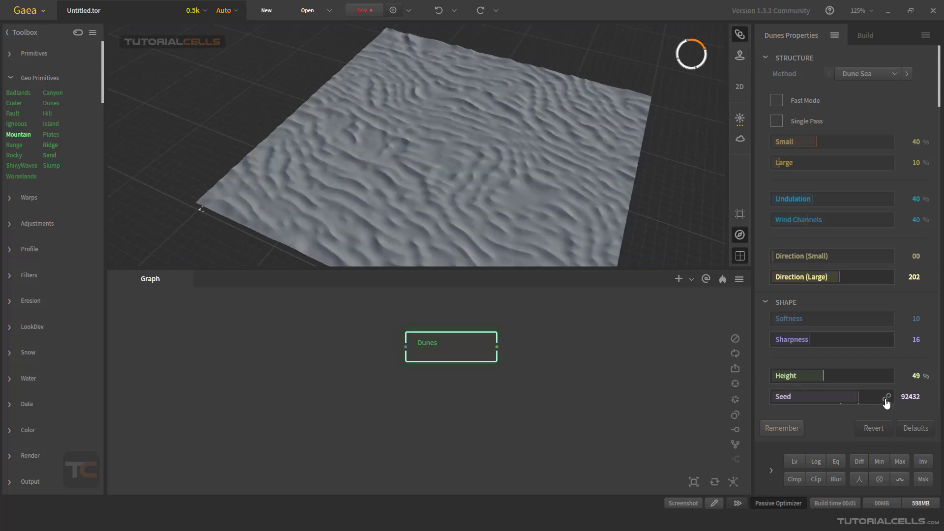
pyautogui.click(886, 396)
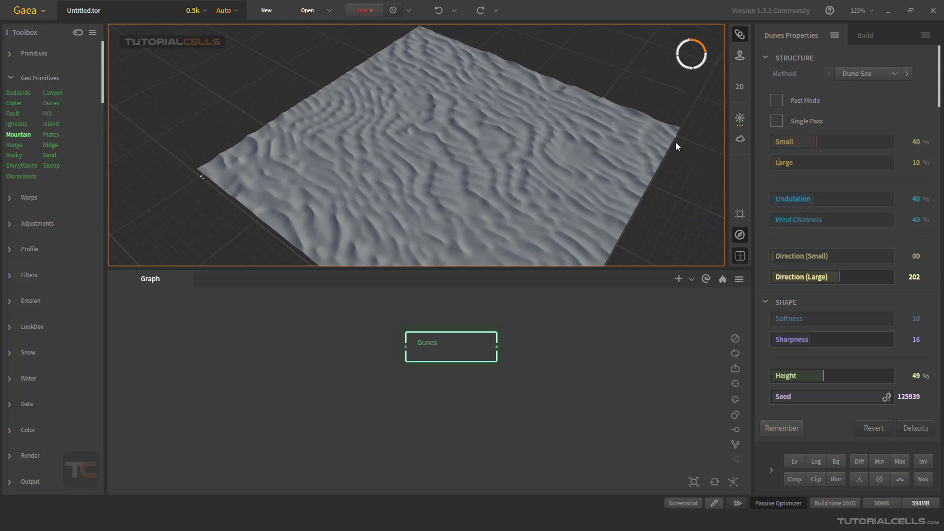
pyautogui.moveTo(451, 347); pyautogui.dragTo(434, 341)
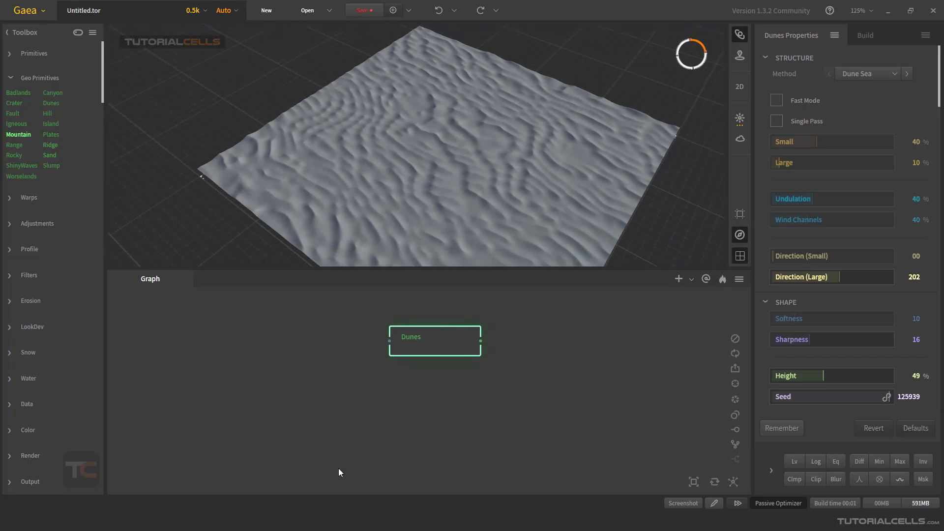